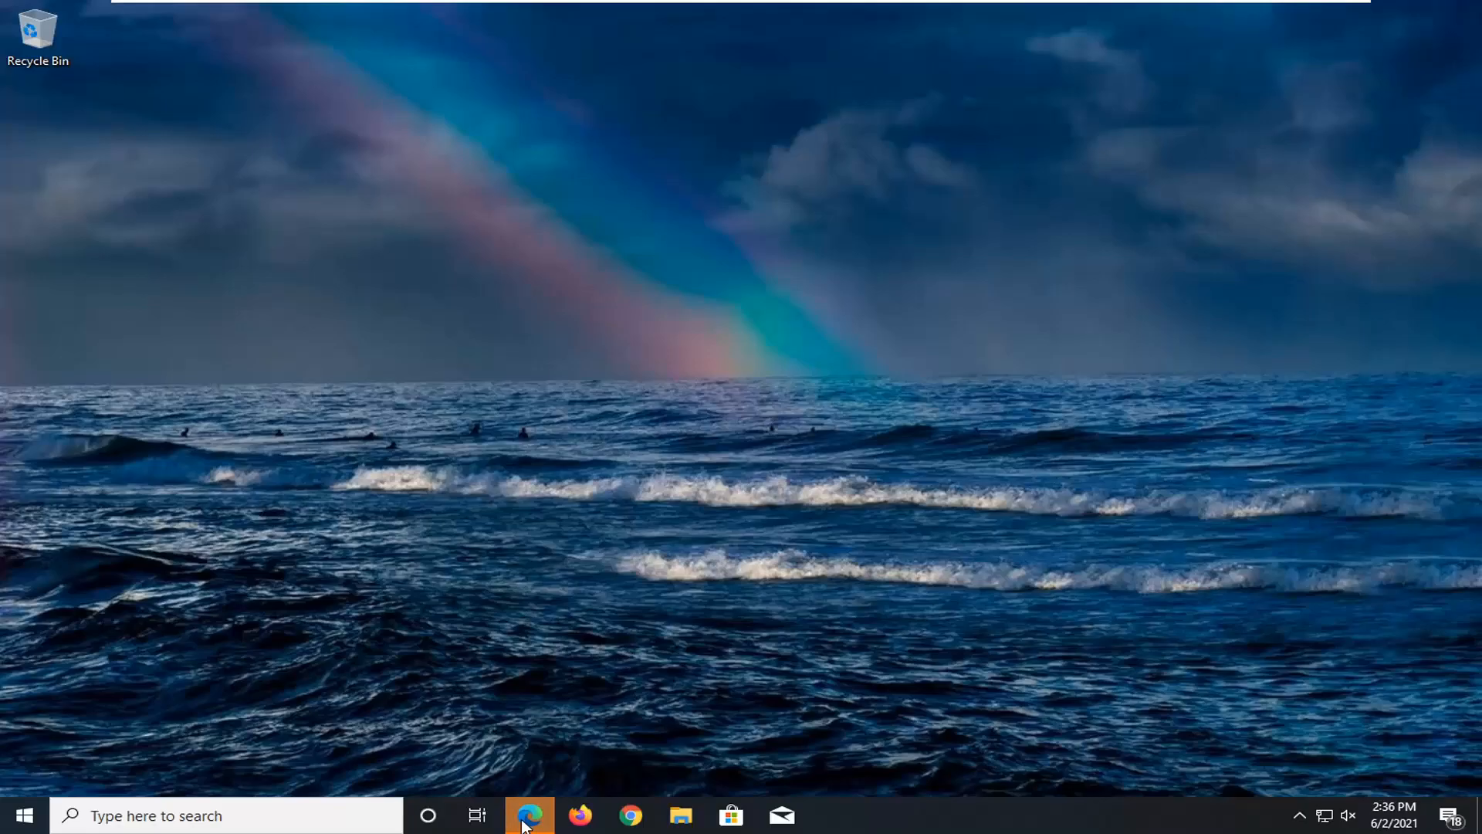
Step: Launch Microsoft Edge from the taskbar onto the Google home page
click(529, 815)
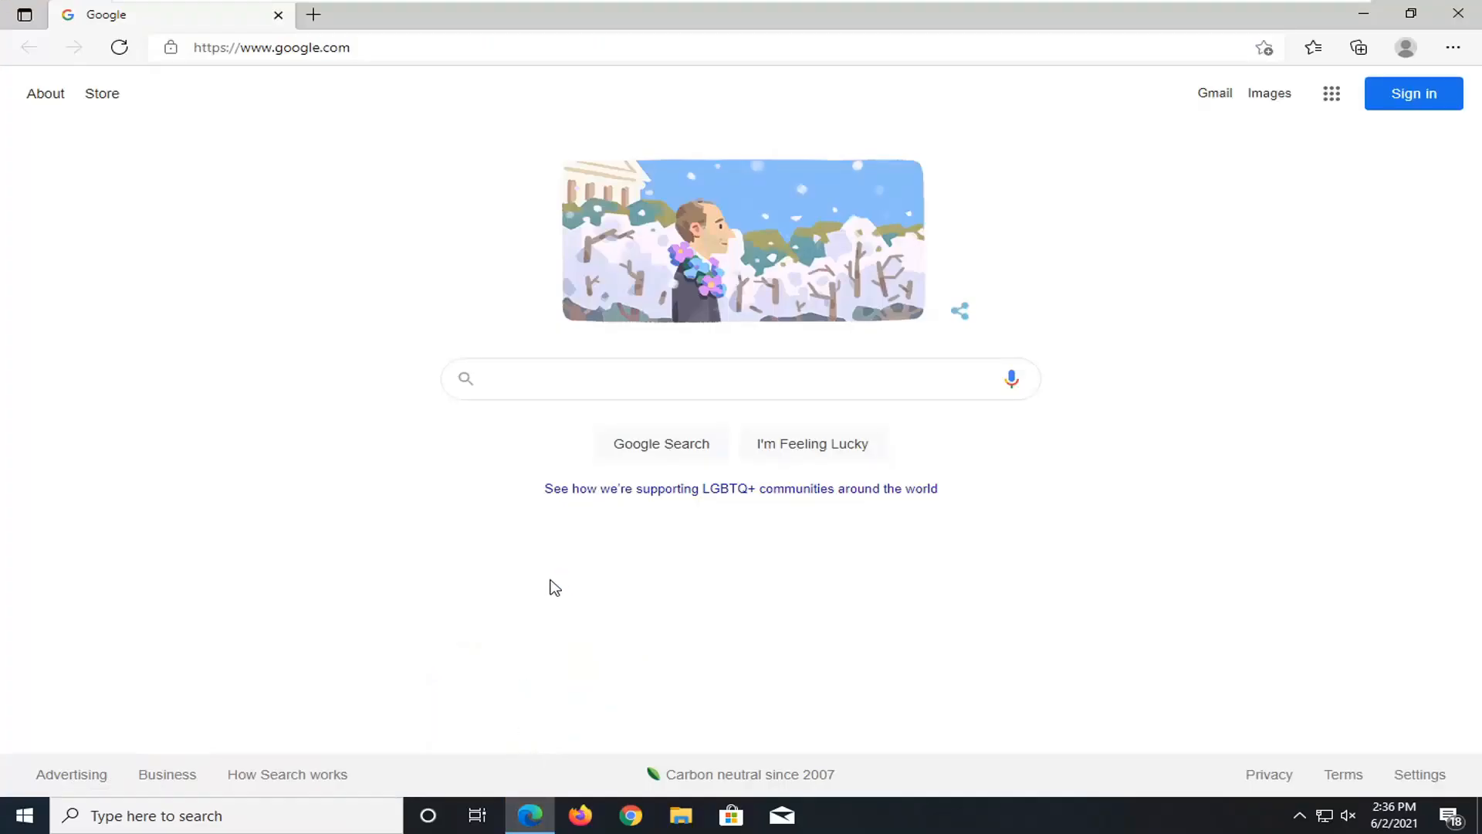
click(739, 378)
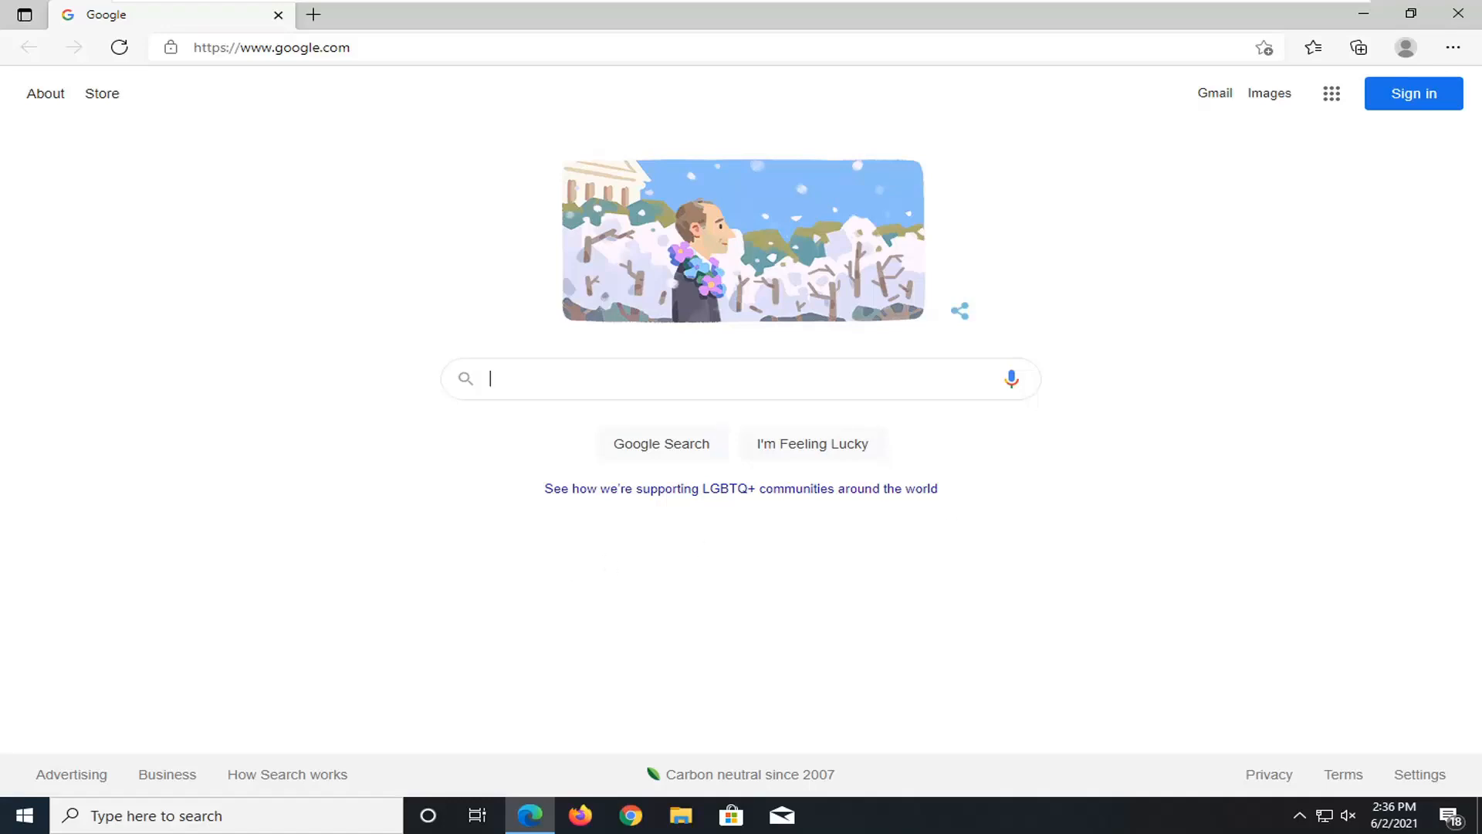
mouse_move(418, 432)
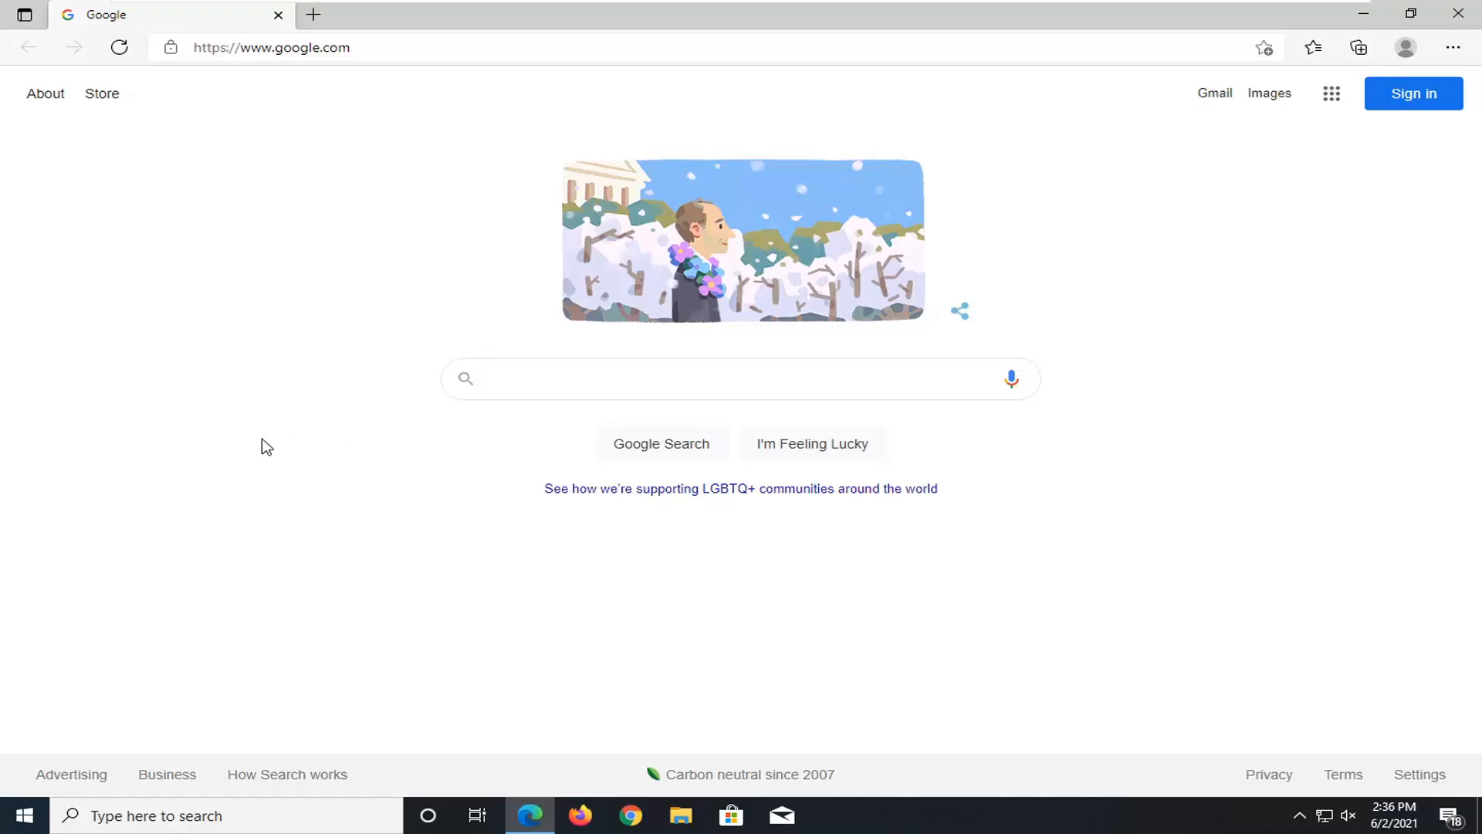
mouse_move(835, 128)
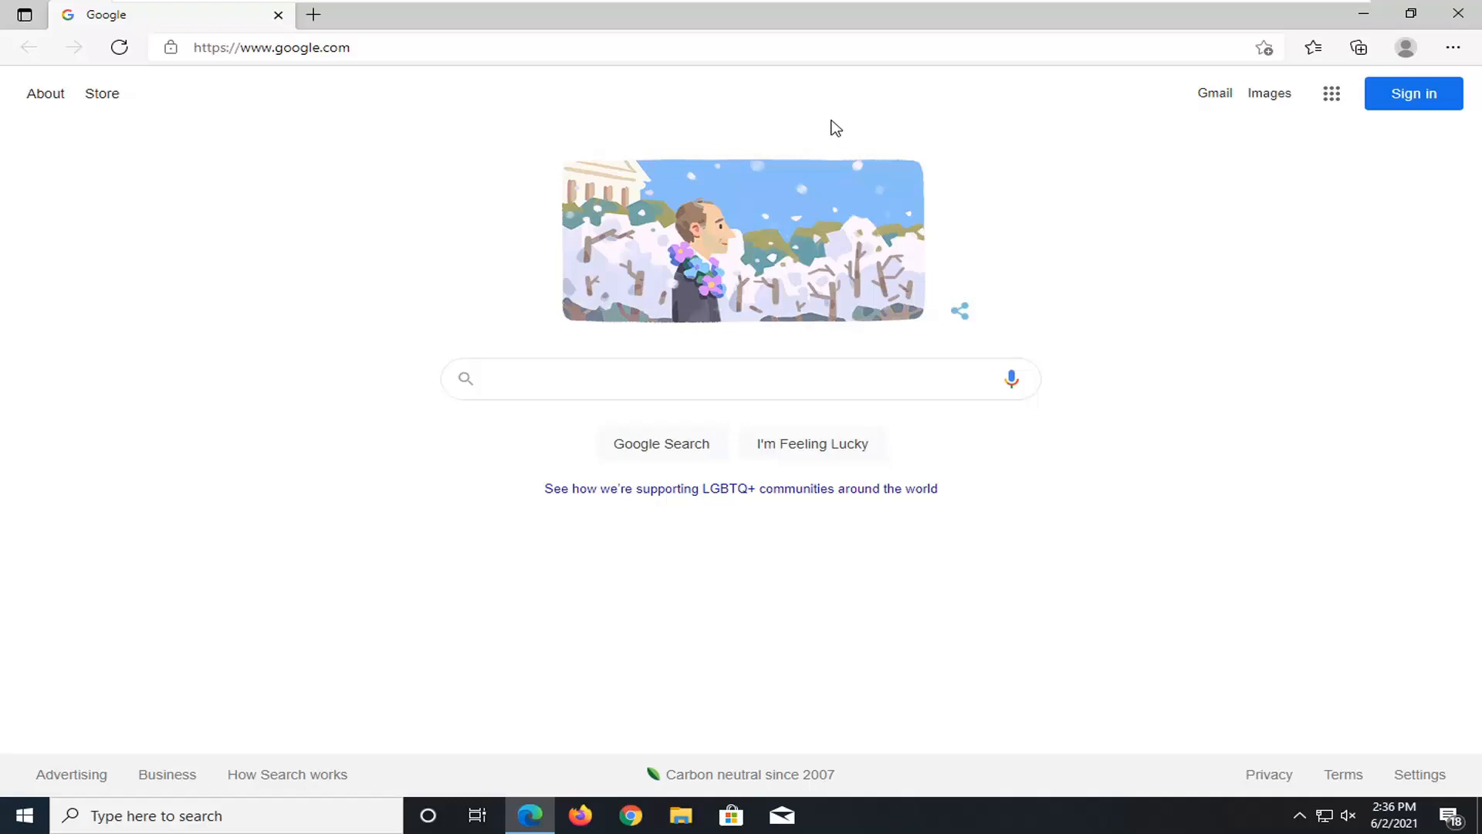
mouse_move(1454, 48)
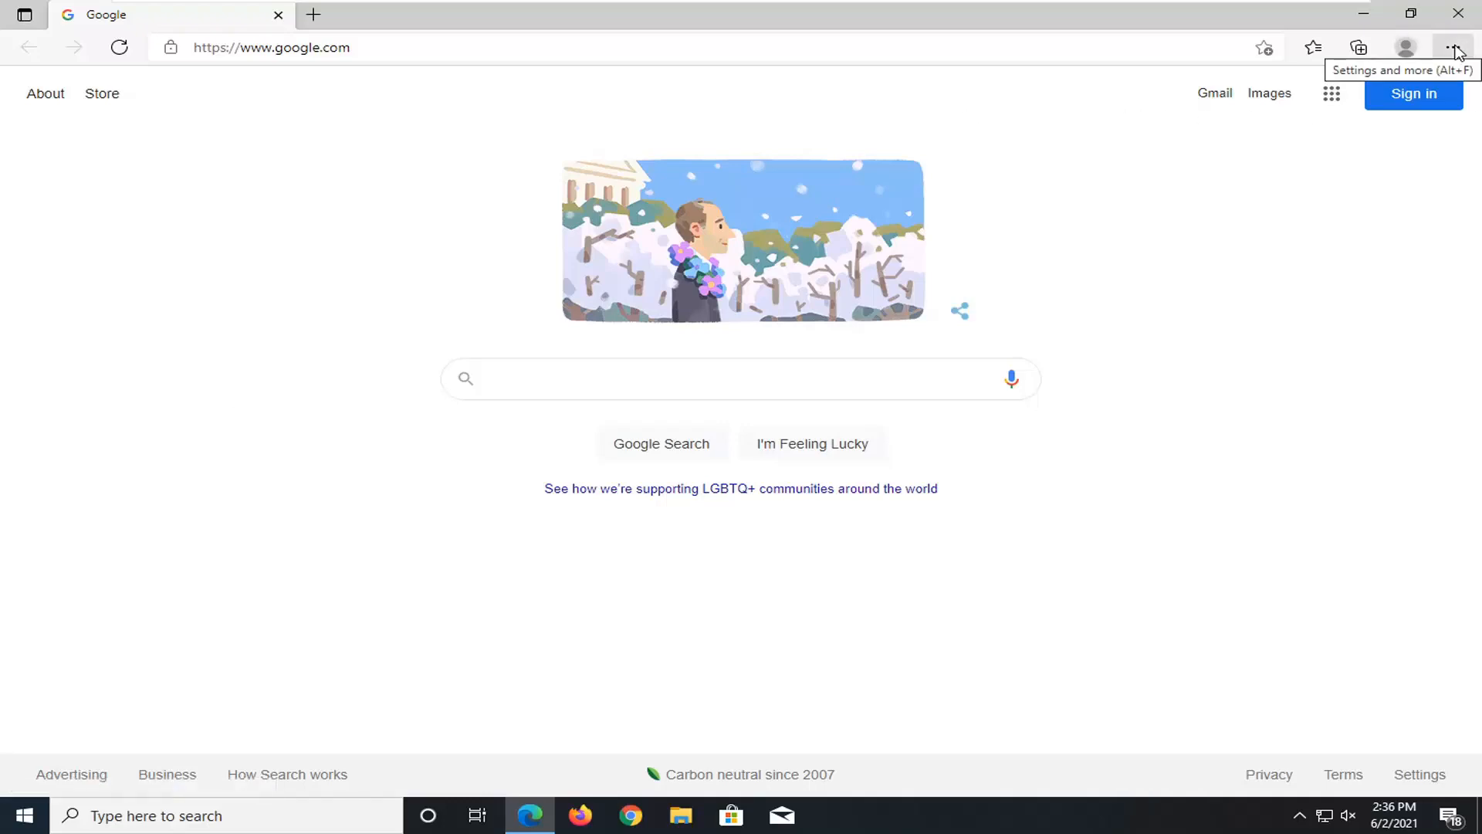
Step: Open Edge Settings from the Settings and more menu in a new tab
click(1455, 48)
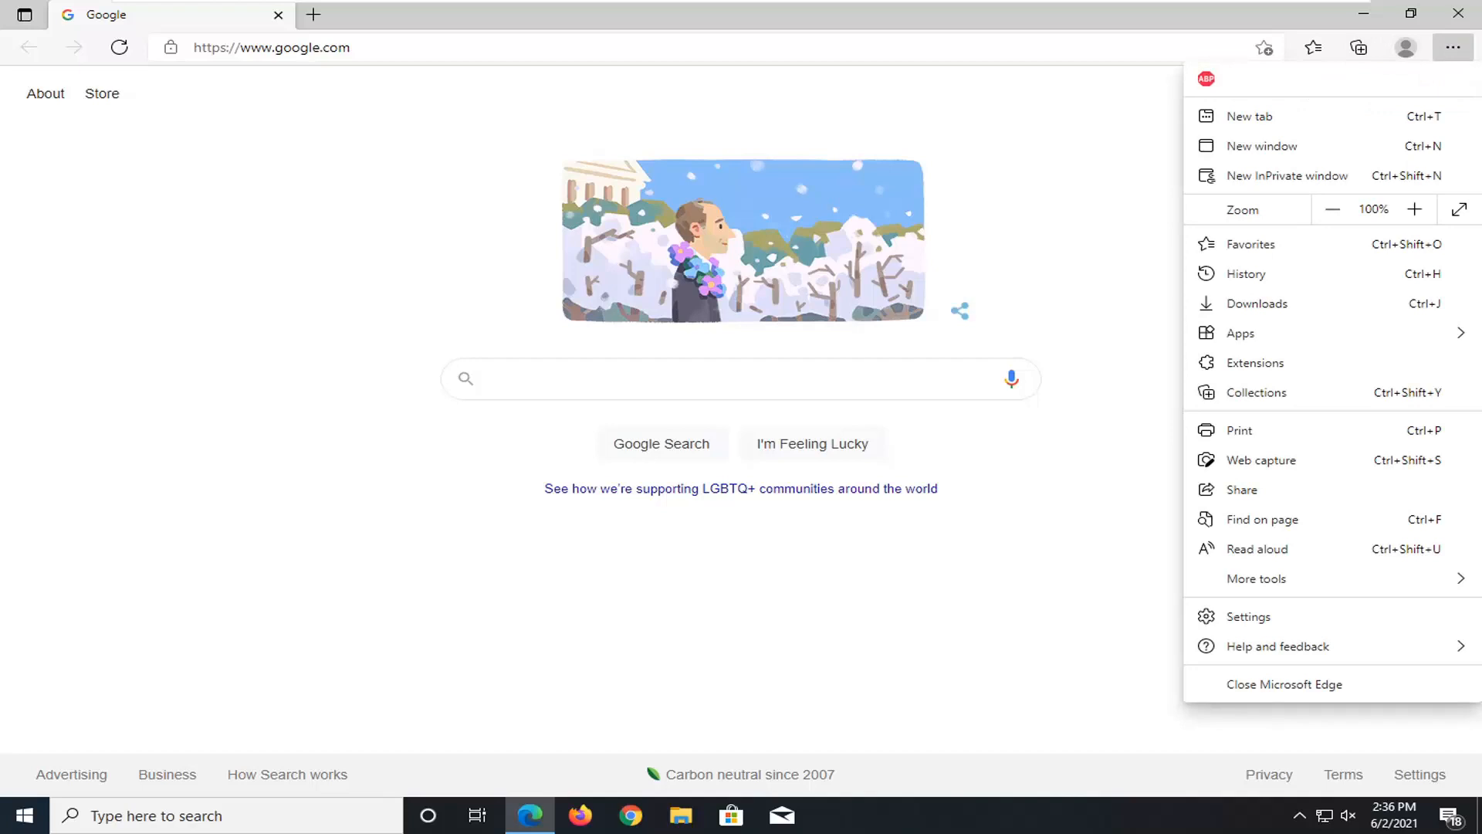
click(1247, 616)
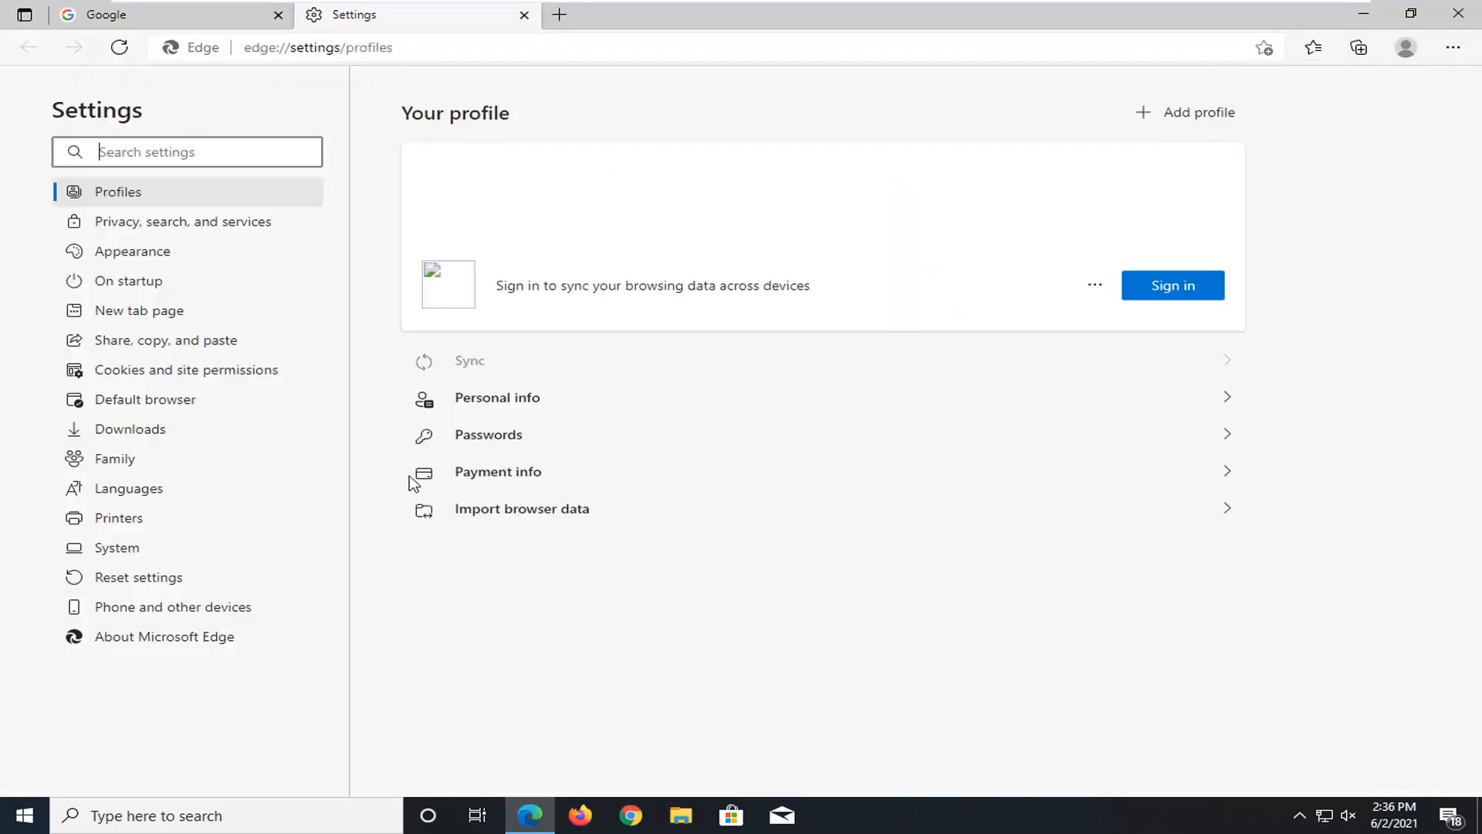
Step: In Languages, switch off 'Offer to translate pages that aren't in a language I read' and close Edge
click(128, 488)
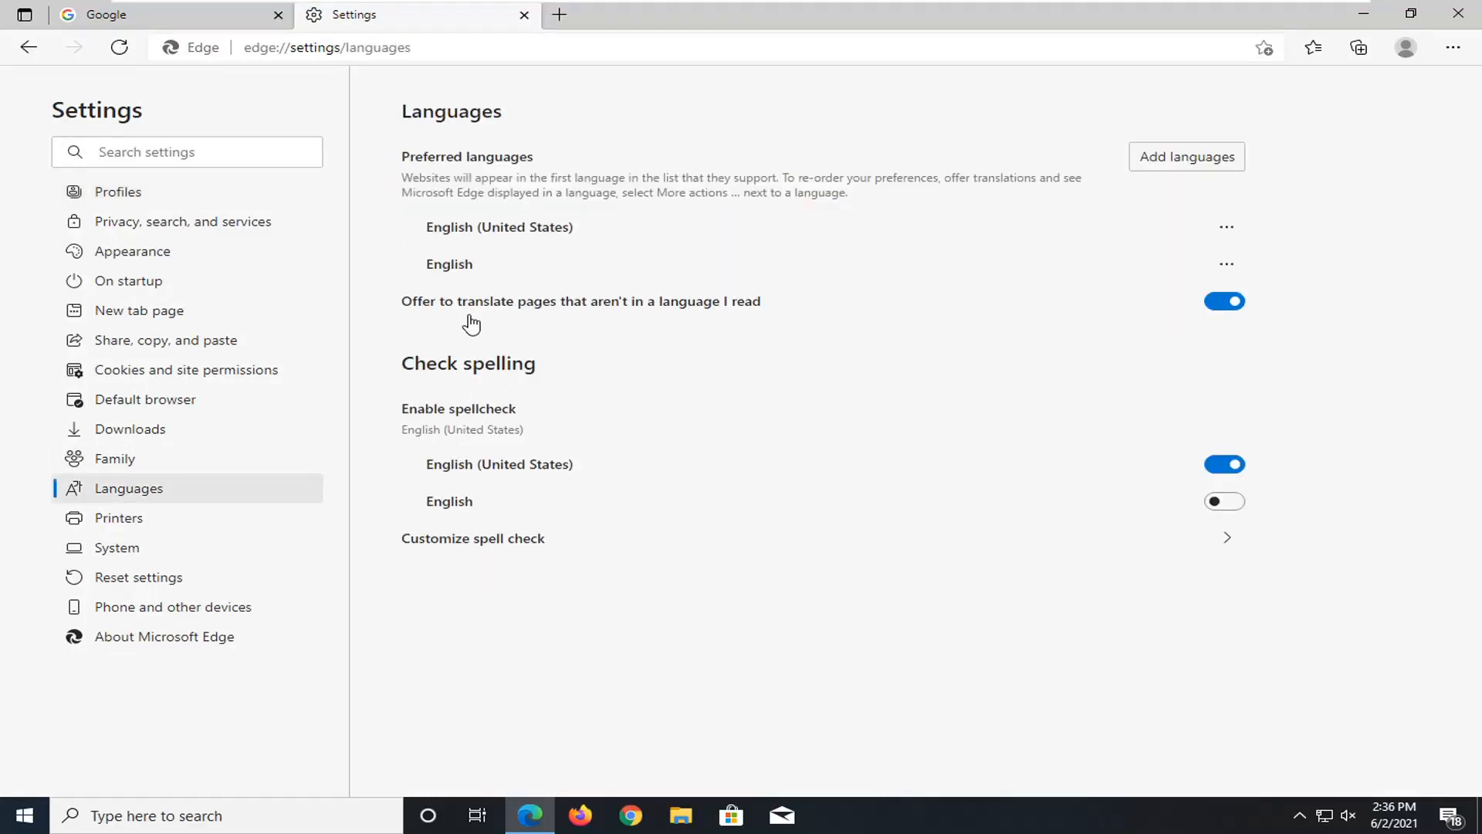
mouse_move(695, 319)
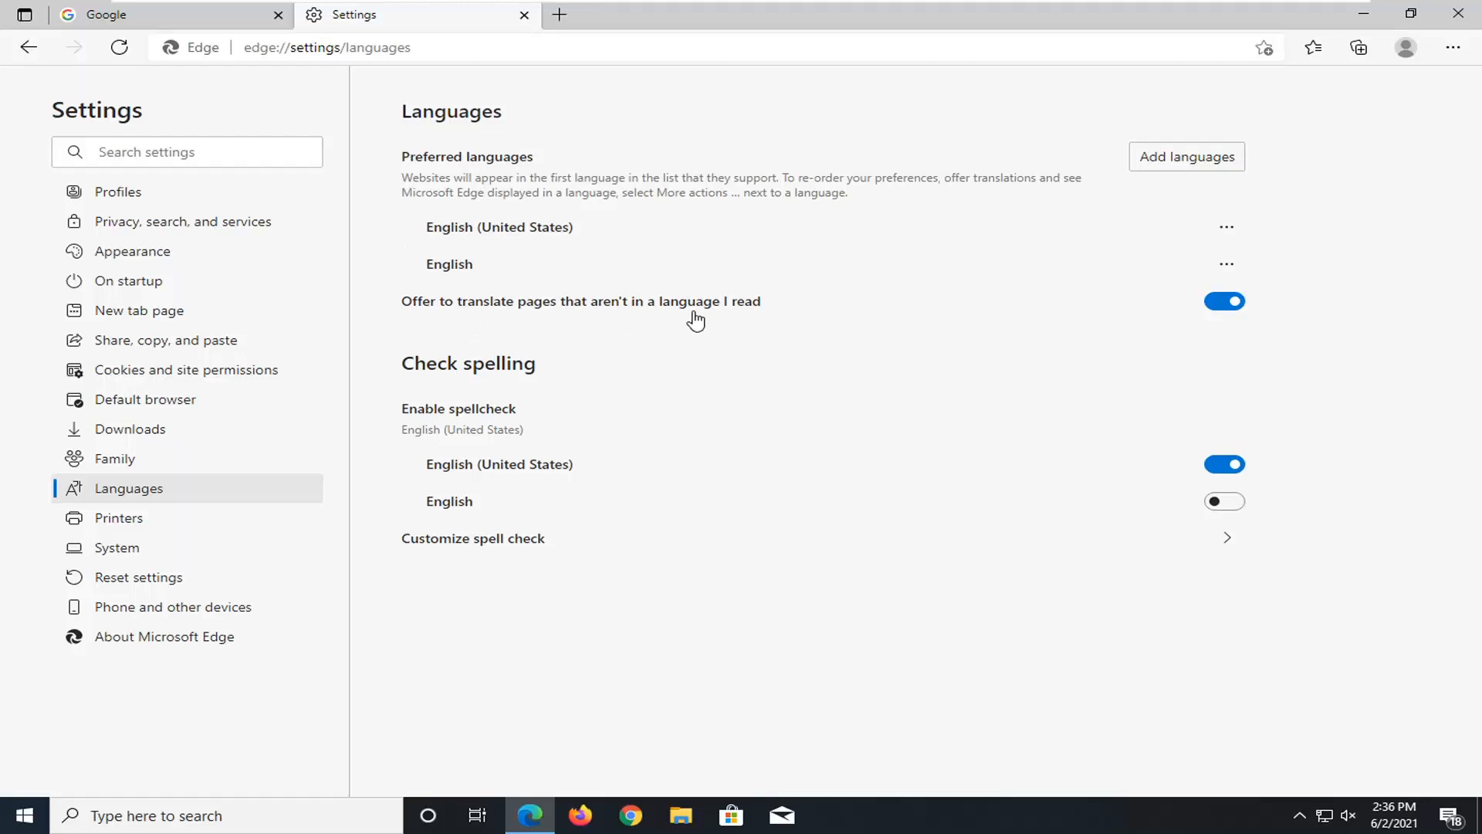
click(1224, 301)
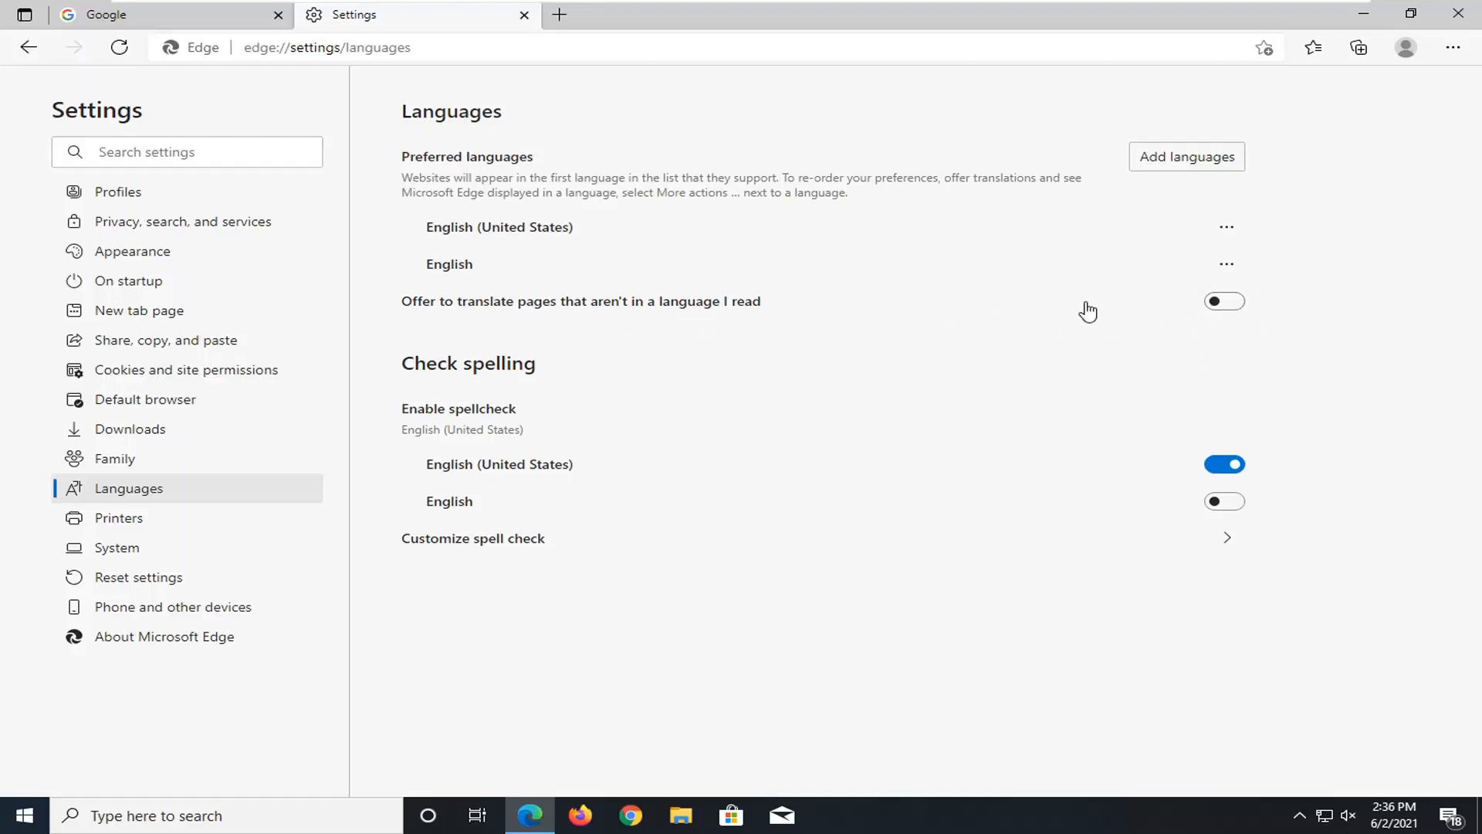
mouse_move(1105, 329)
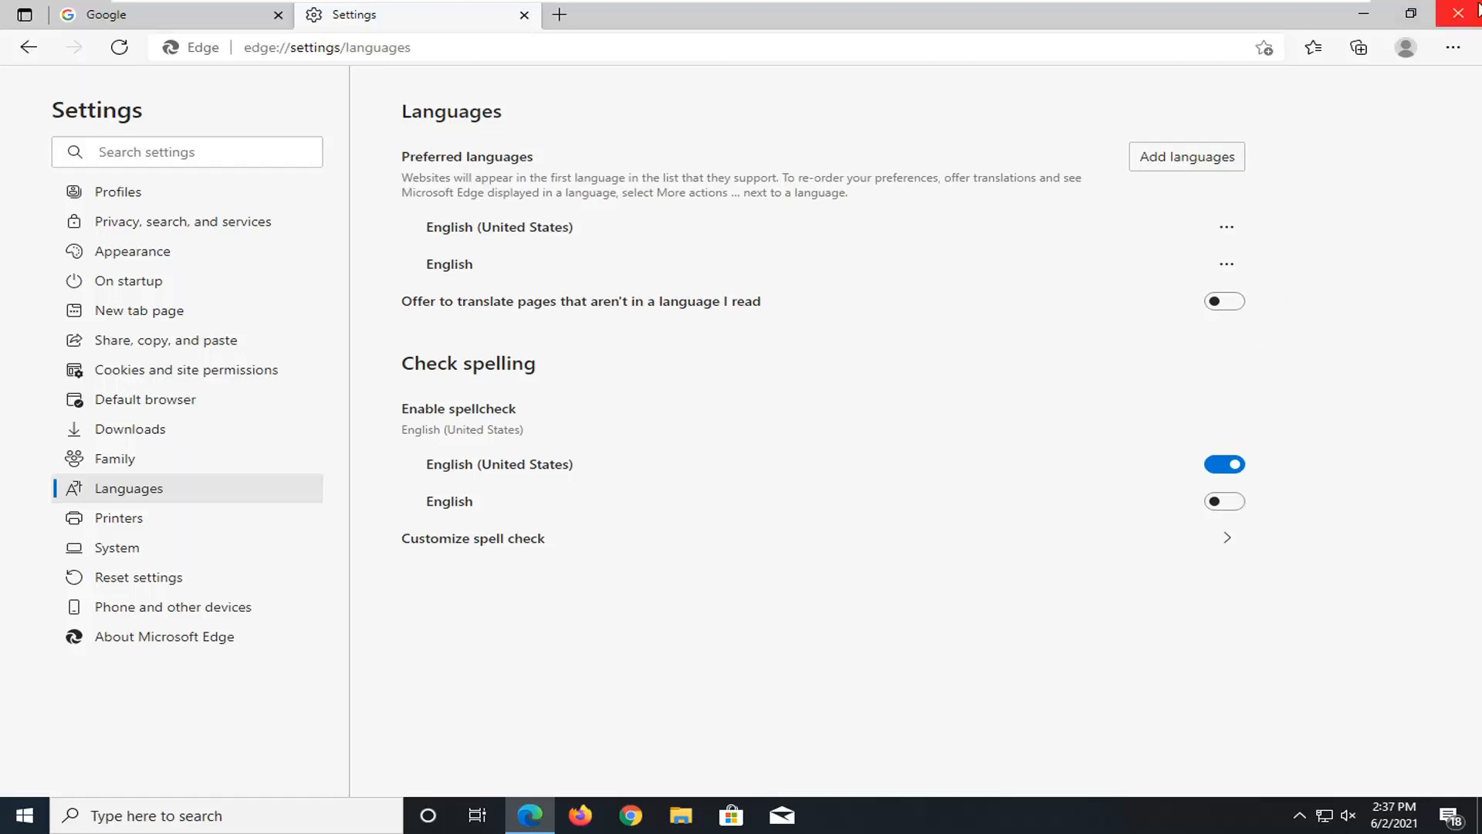
click(1463, 14)
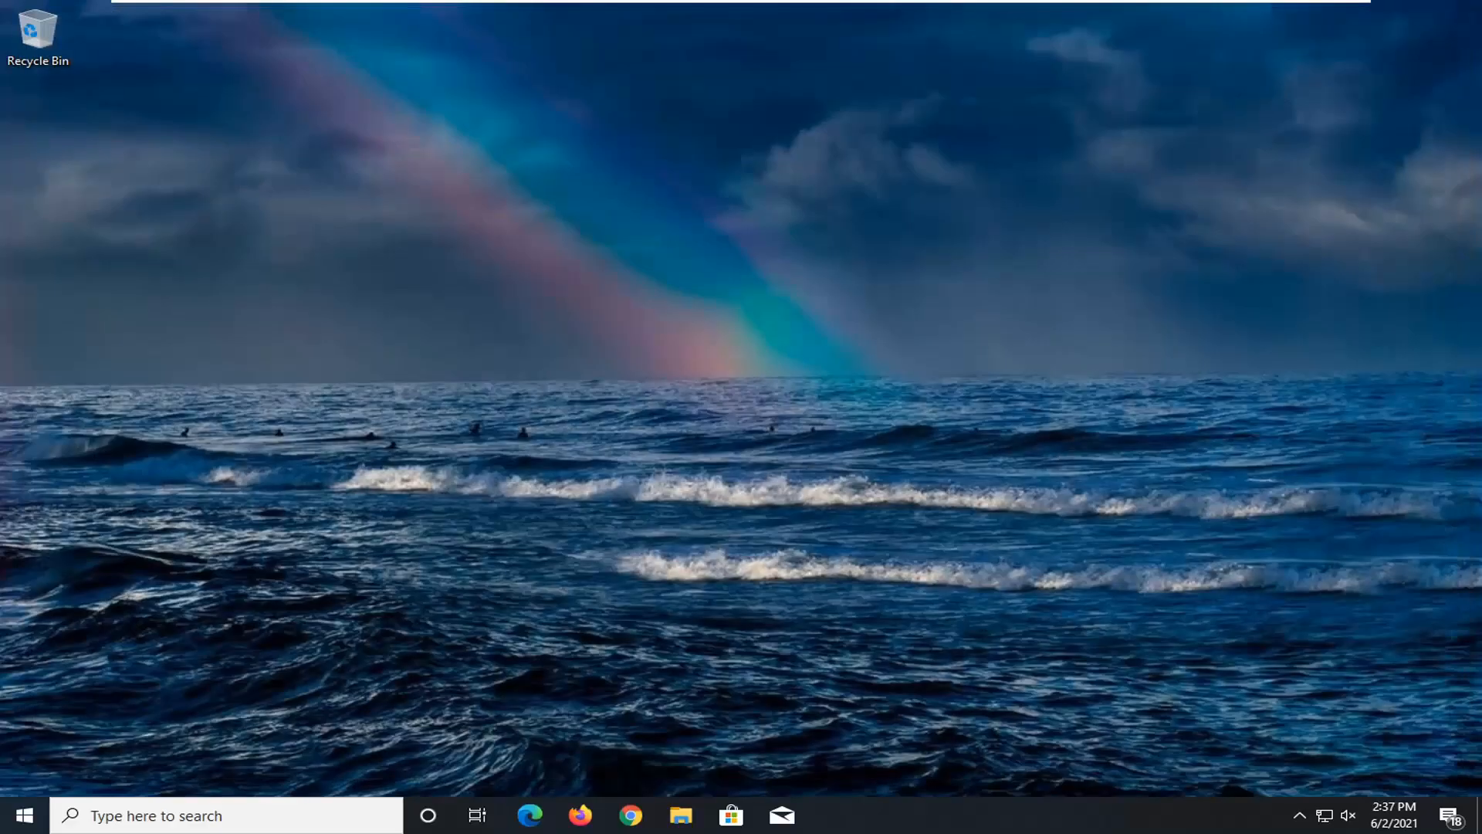